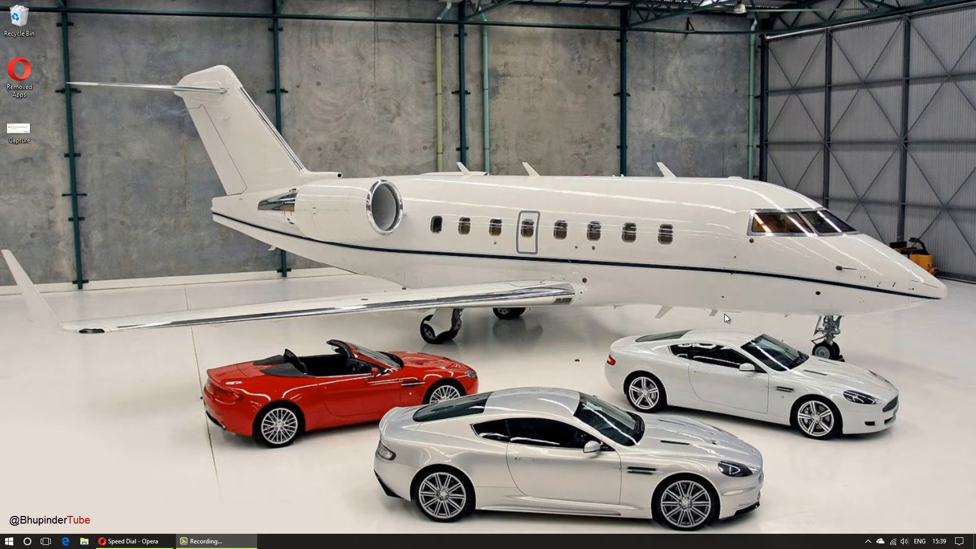
{"action": "mouse_move", "coordinate": [357, 370]}
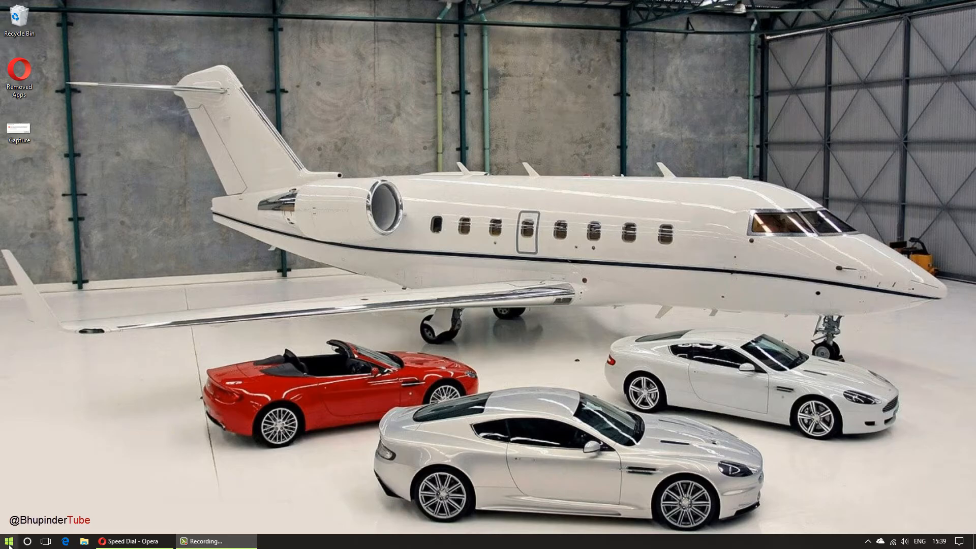
Search the Start menu for 'con' and launch Control Panel
{"action": "left_click", "coordinate": [9, 540]}
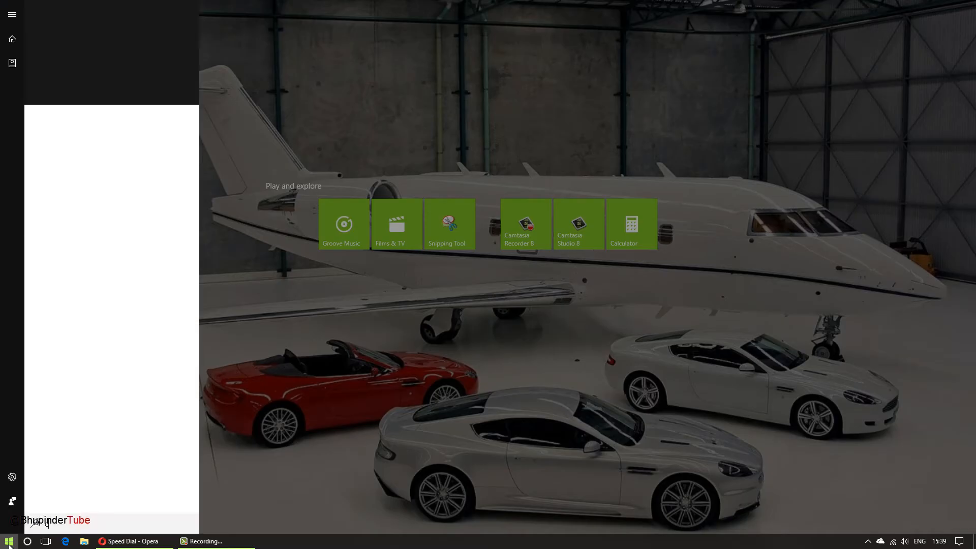
{"action": "type", "text": "con"}
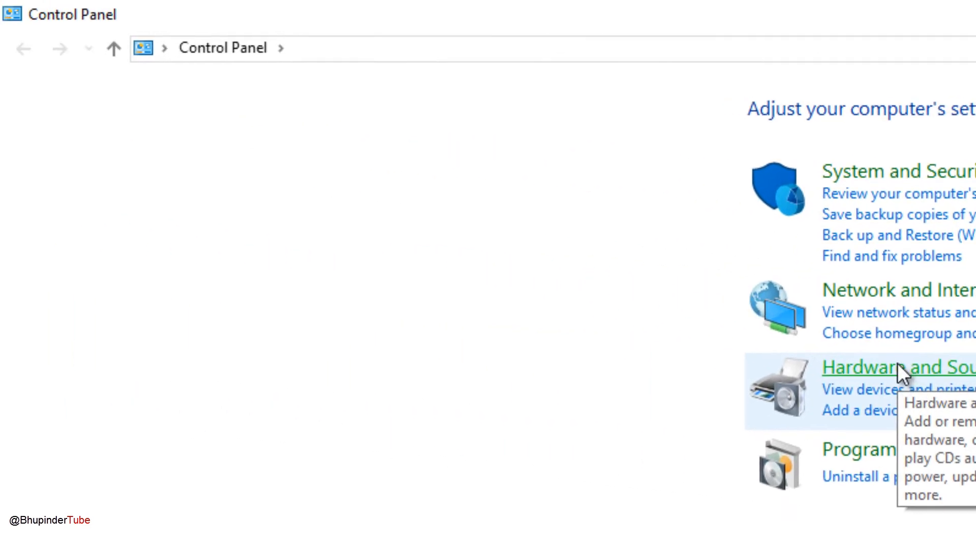
Go into Hardware and Sound and reach the Power Options power-plan page
{"action": "left_click", "coordinate": [899, 367]}
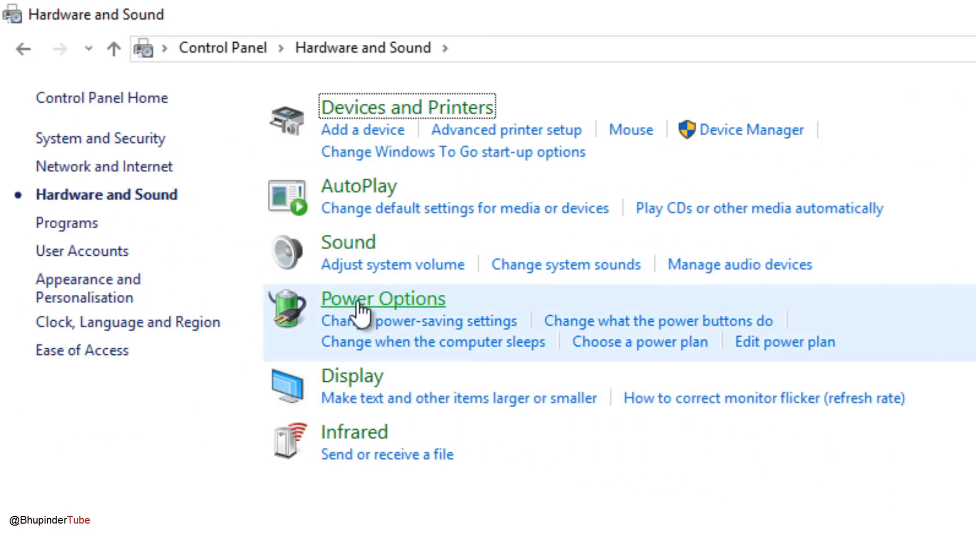
{"action": "left_click", "coordinate": [384, 299]}
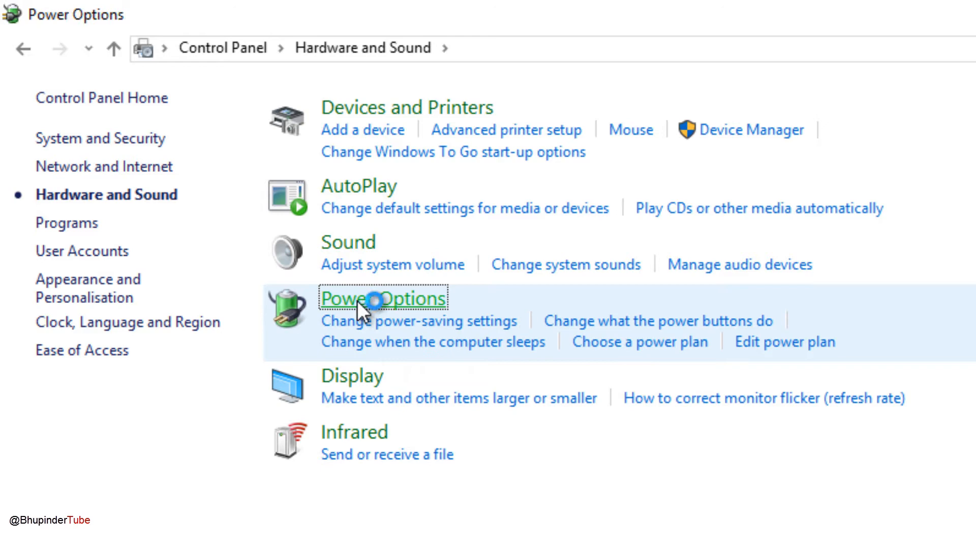
{"action": "left_click", "coordinate": [382, 299]}
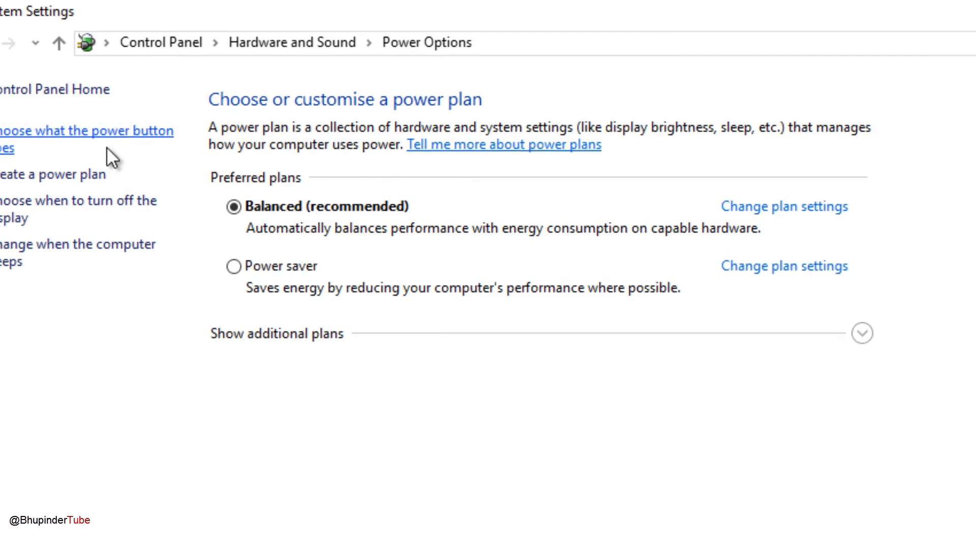
Reach the power button behaviour page and request the unavailable shut-down settings be made editable
{"action": "left_click", "coordinate": [84, 132]}
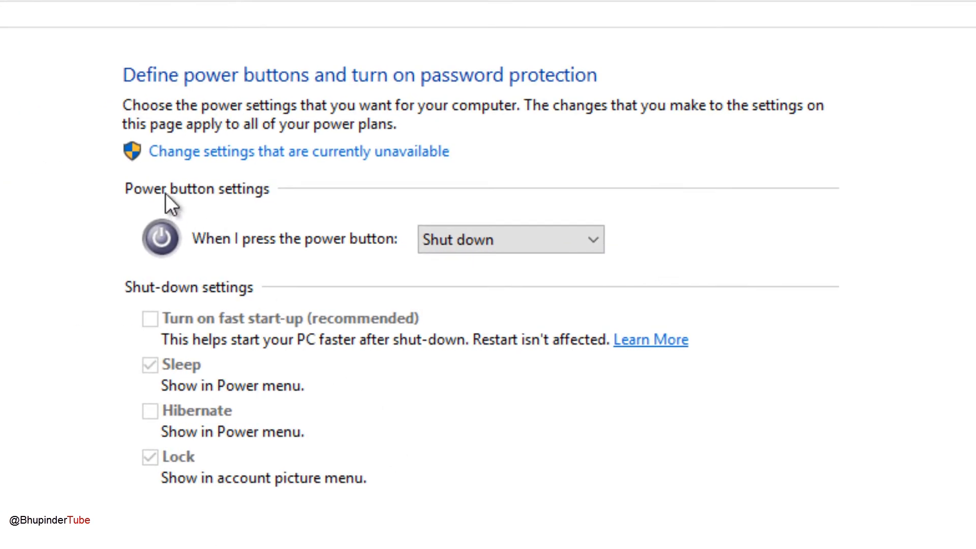
{"action": "mouse_move", "coordinate": [196, 159]}
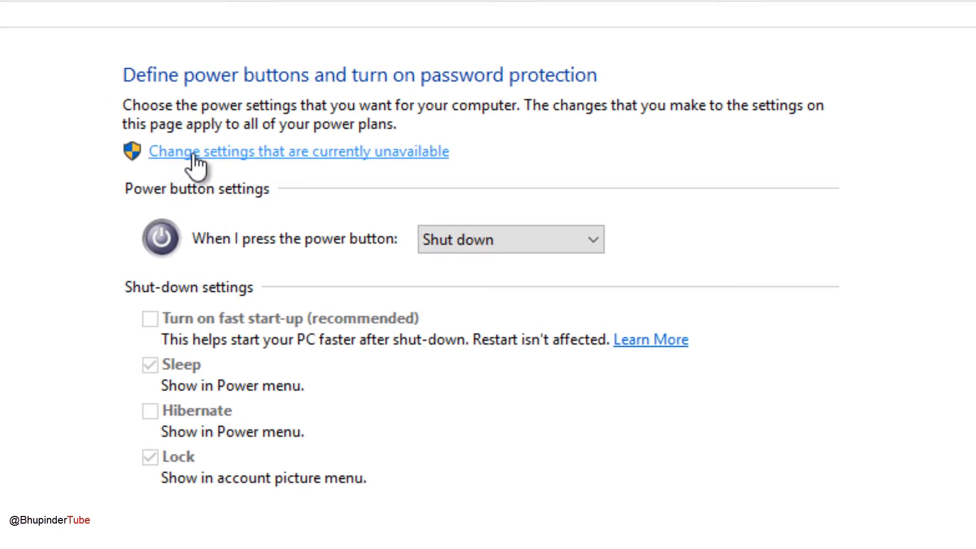
{"action": "mouse_move", "coordinate": [272, 162]}
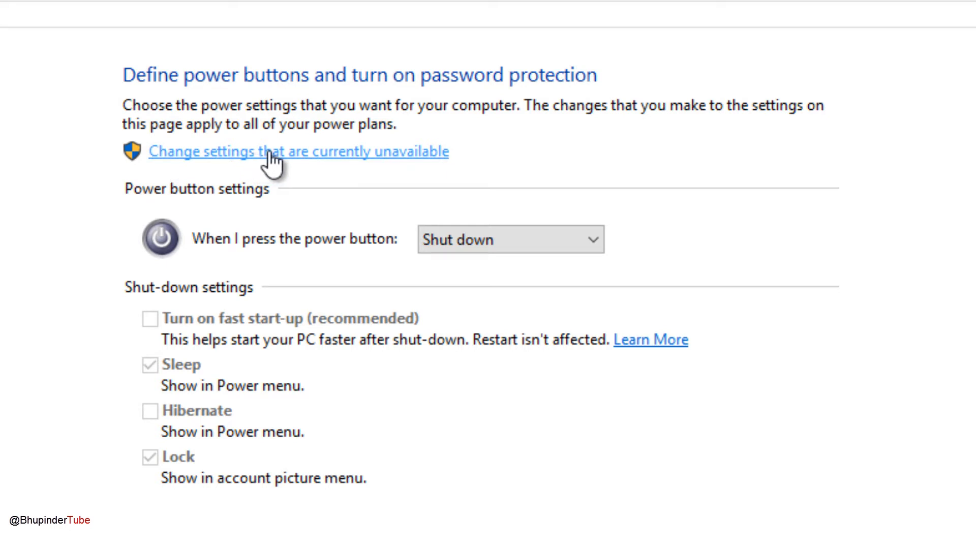
{"action": "mouse_move", "coordinate": [334, 168]}
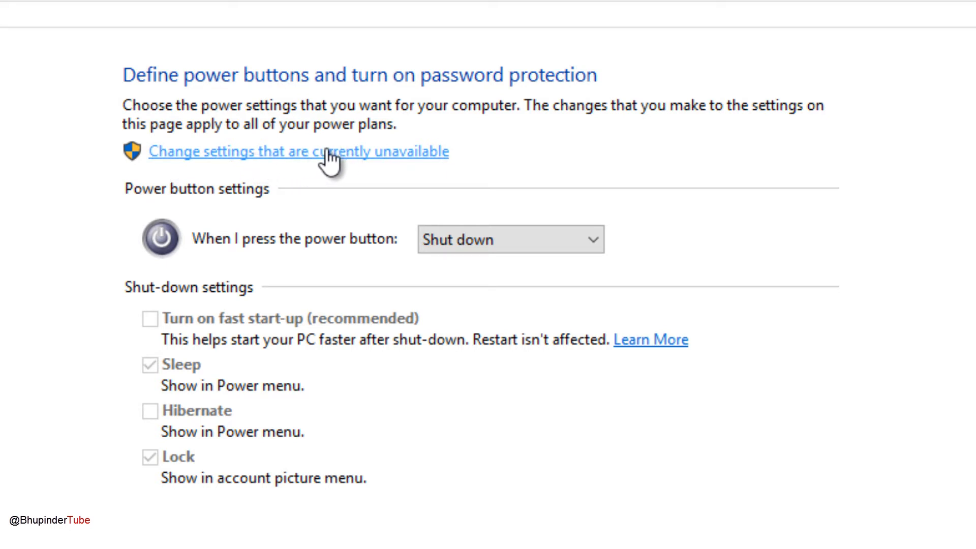
{"action": "left_click", "coordinate": [298, 150]}
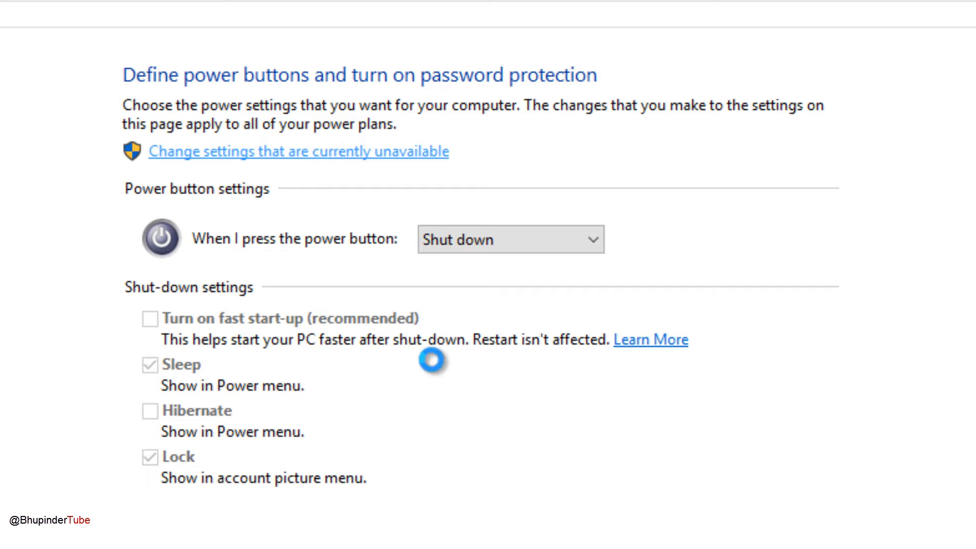
Unlock shut-down settings and keep 'Turn on fast start-up' unchecked with Sleep and Lock on
{"action": "left_click", "coordinate": [297, 150]}
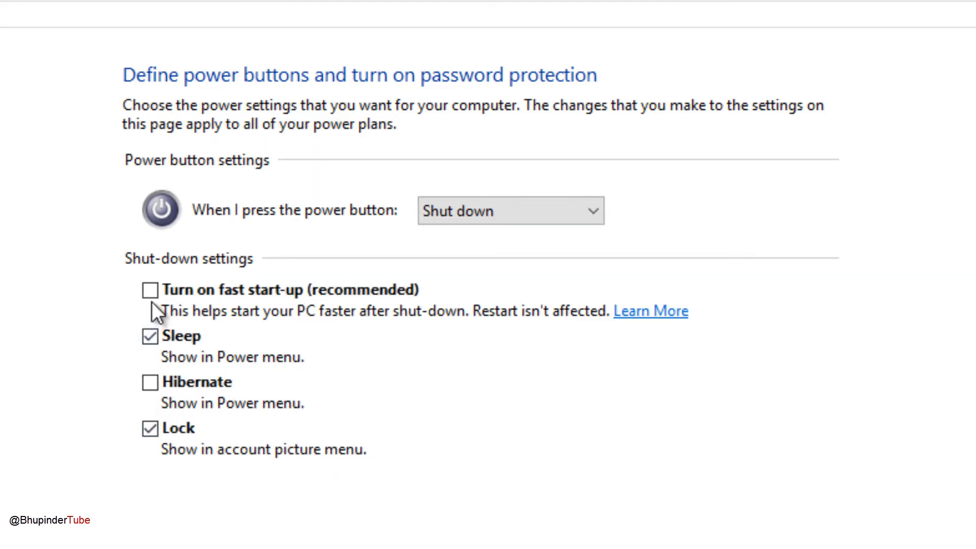
{"action": "mouse_move", "coordinate": [733, 540]}
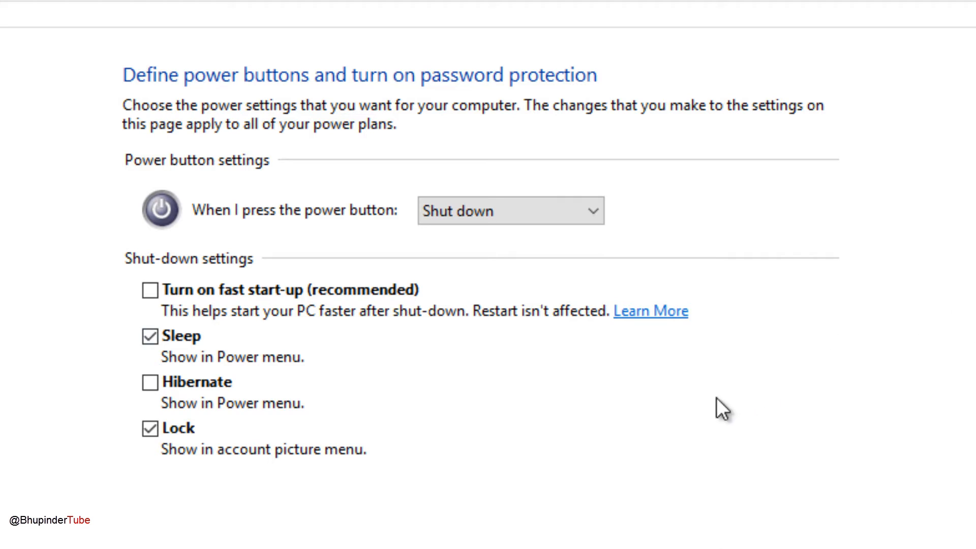
{"action": "mouse_move", "coordinate": [806, 469]}
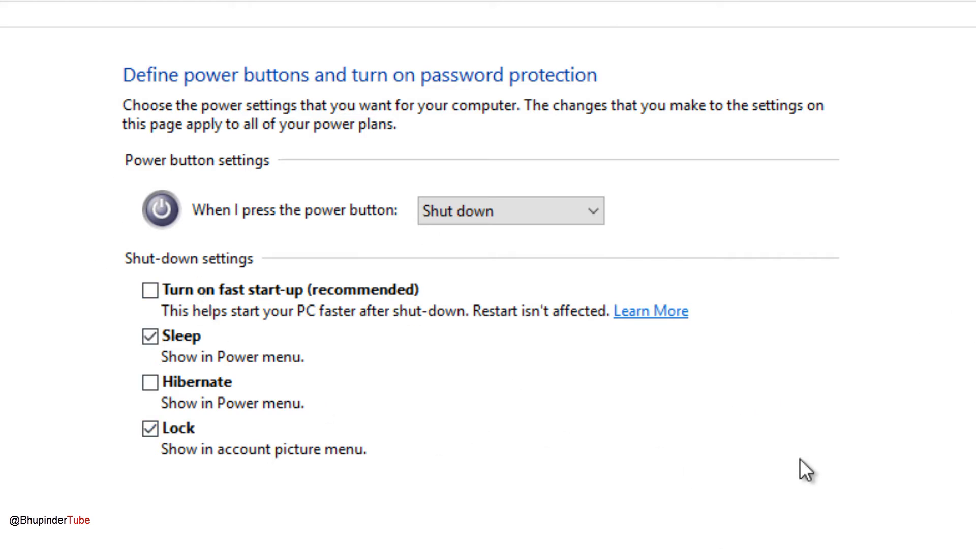
{"action": "mouse_move", "coordinate": [163, 313]}
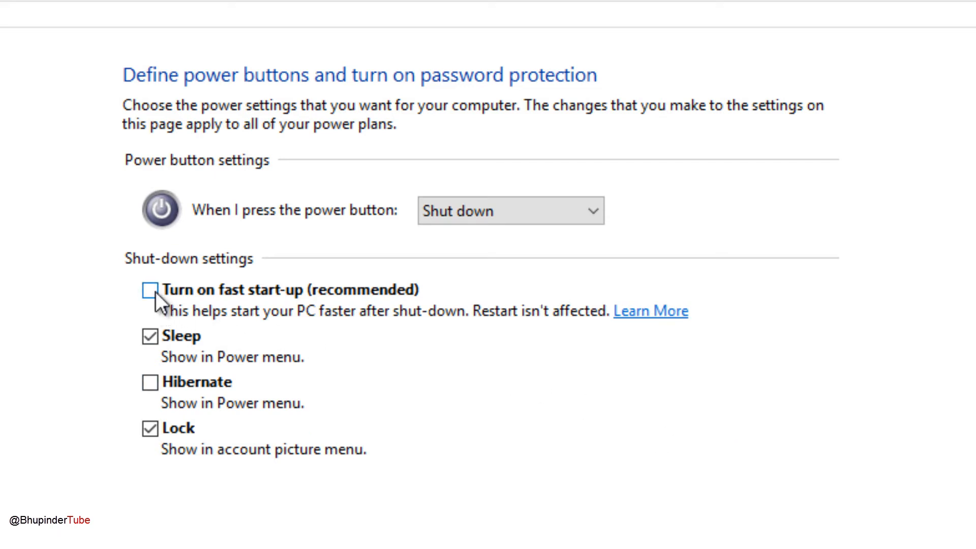
{"action": "mouse_move", "coordinate": [348, 297]}
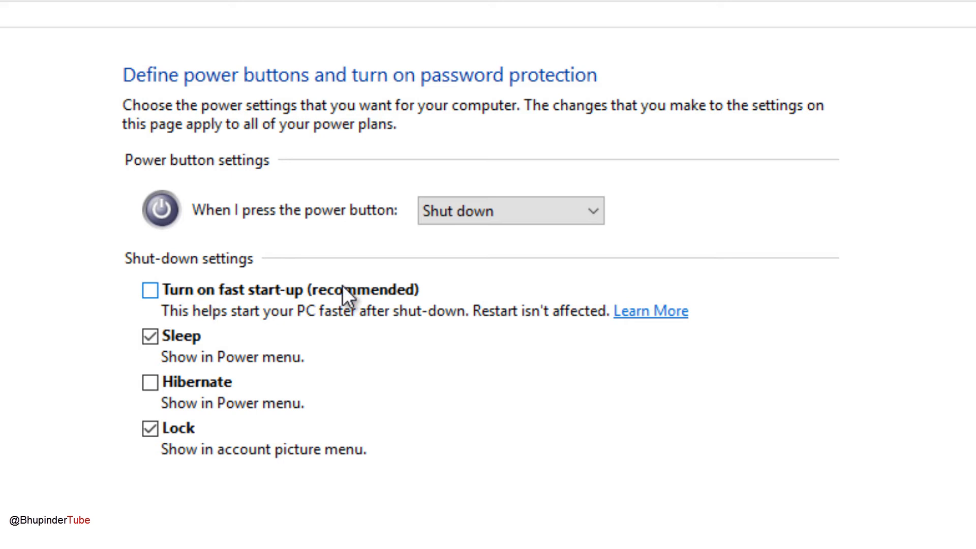
{"action": "mouse_move", "coordinate": [745, 340]}
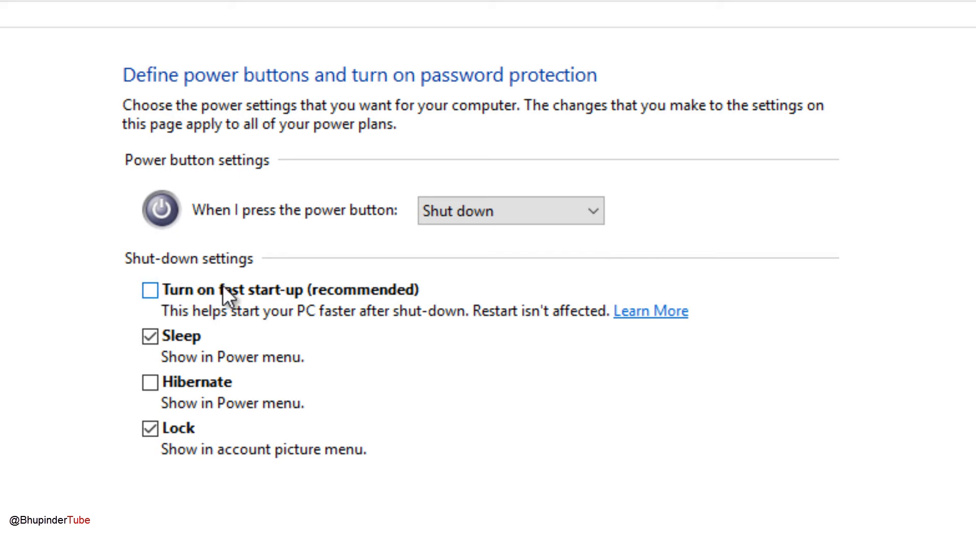
{"action": "mouse_move", "coordinate": [567, 281]}
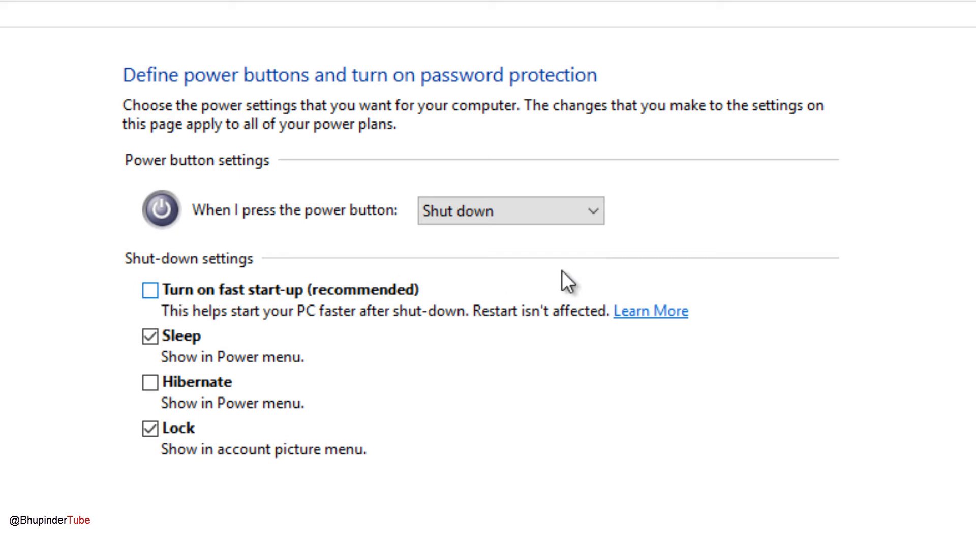
{"action": "left_click", "coordinate": [150, 290]}
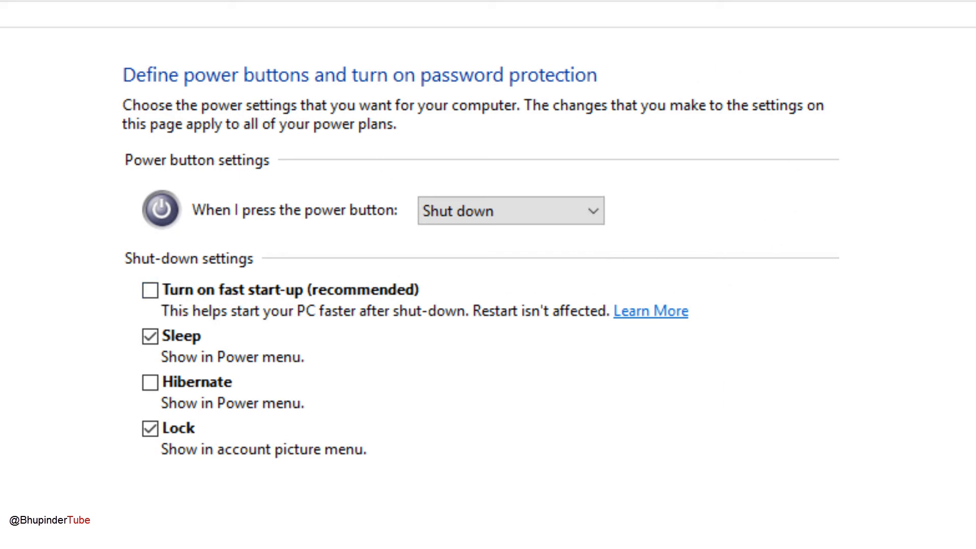